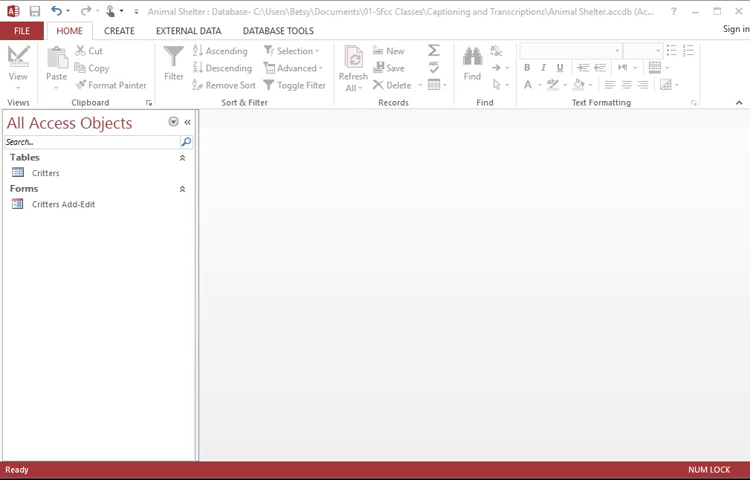
{"action": "mouse_move", "coordinate": [164, 105]}
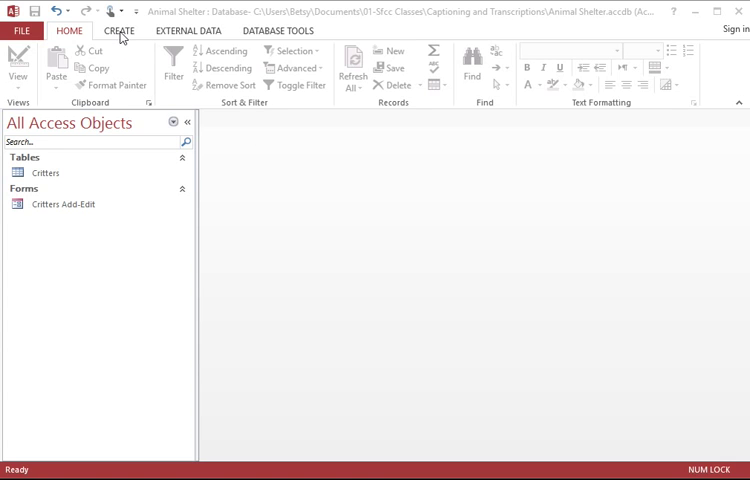
- Show the Create ribbon with the tools for new tables, queries, forms and reports
{"action": "left_click", "coordinate": [118, 31]}
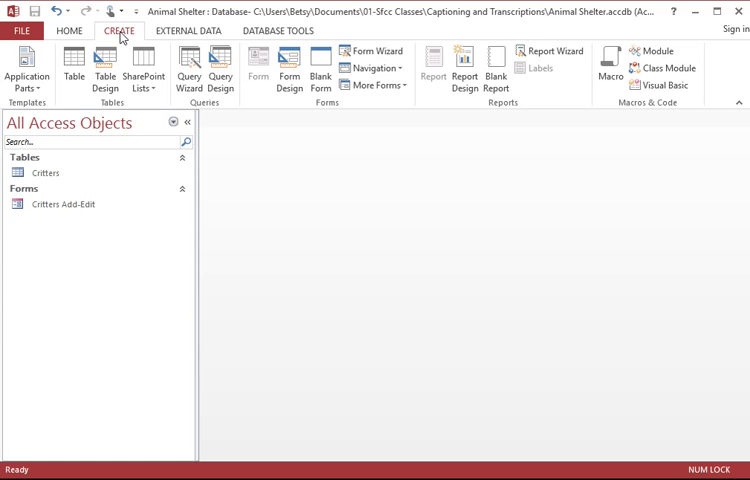
{"action": "mouse_move", "coordinate": [495, 167]}
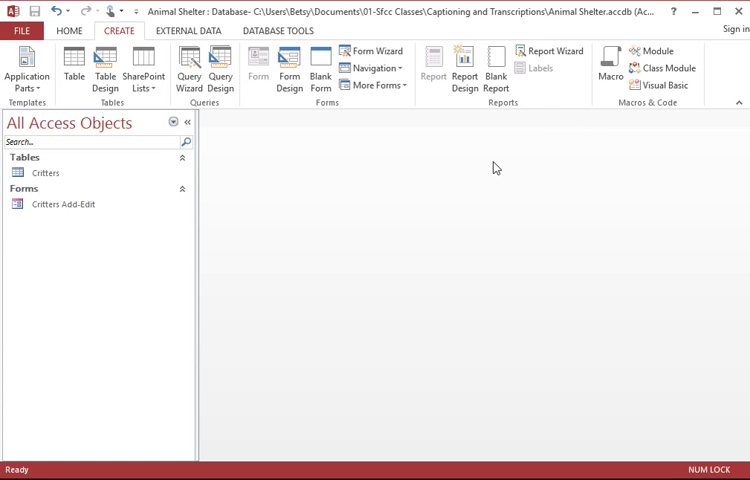
{"action": "mouse_move", "coordinate": [262, 187]}
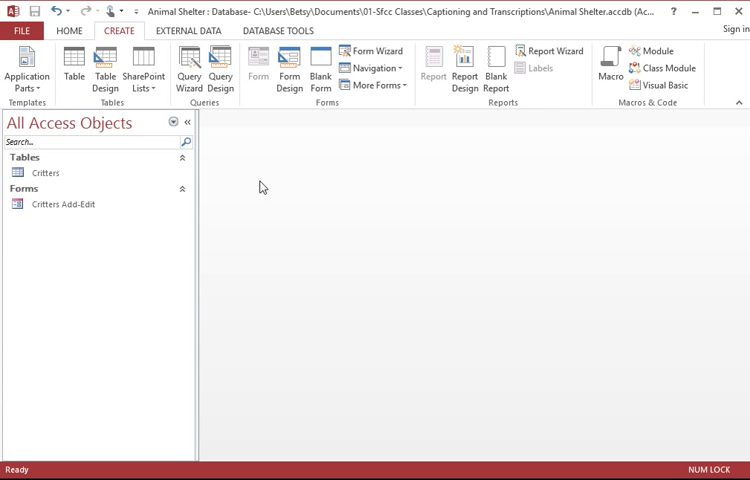
{"action": "mouse_move", "coordinate": [207, 108]}
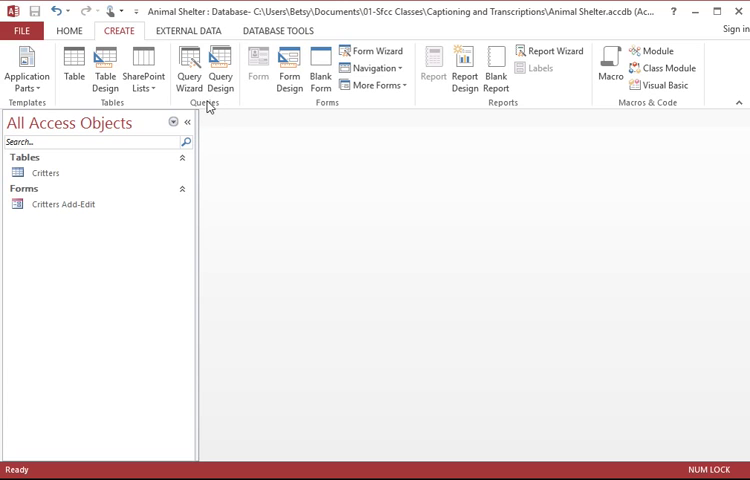
{"action": "mouse_move", "coordinate": [188, 65]}
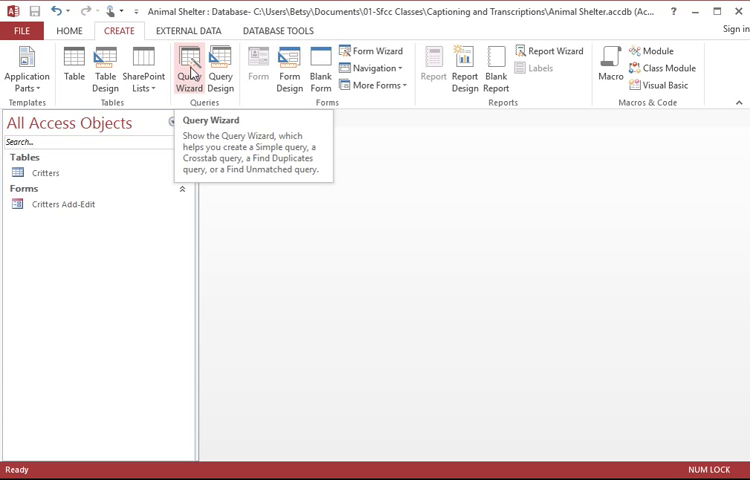
- Open Query Wizard to display the New Query wizard choices
{"action": "left_click", "coordinate": [189, 70]}
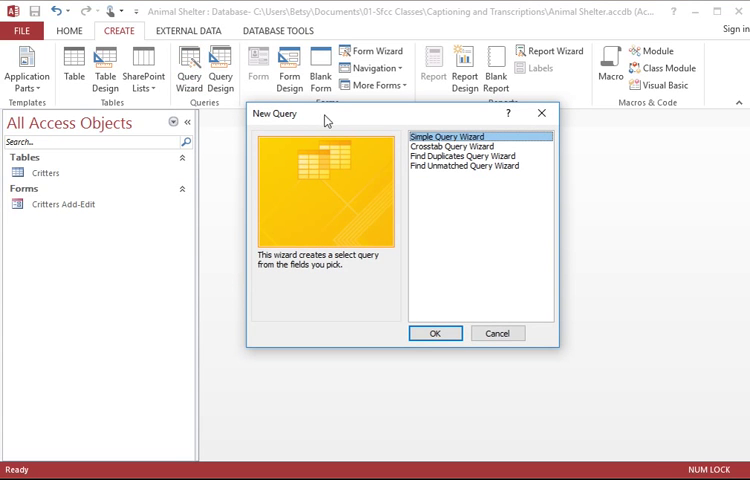
{"action": "mouse_move", "coordinate": [393, 125]}
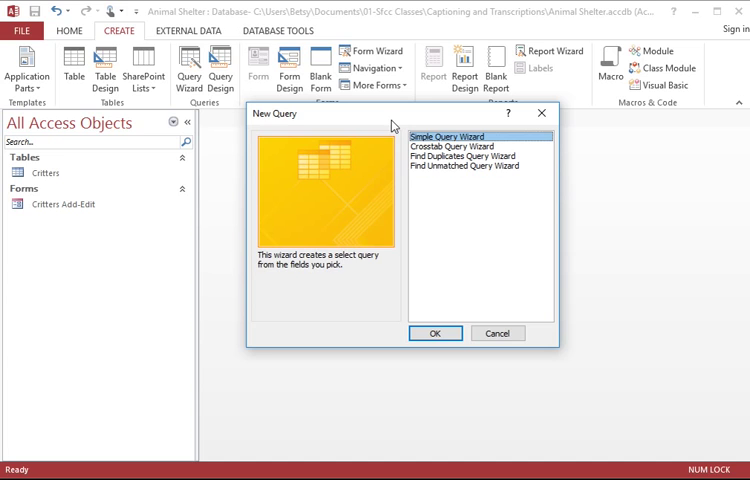
{"action": "mouse_move", "coordinate": [449, 187]}
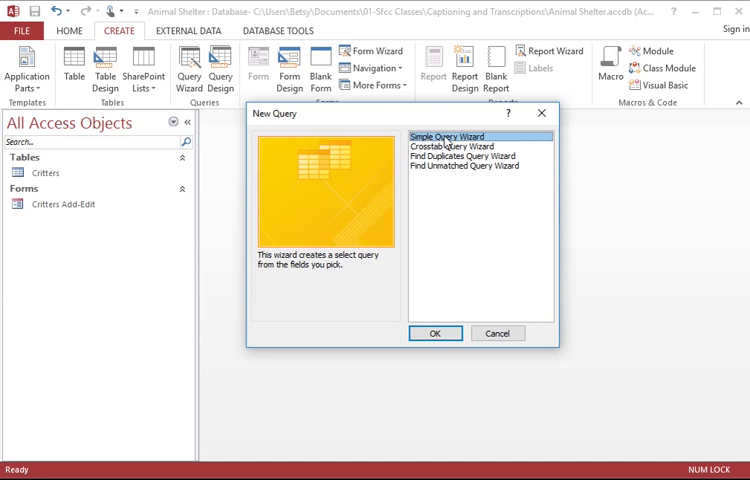
{"action": "mouse_move", "coordinate": [472, 192]}
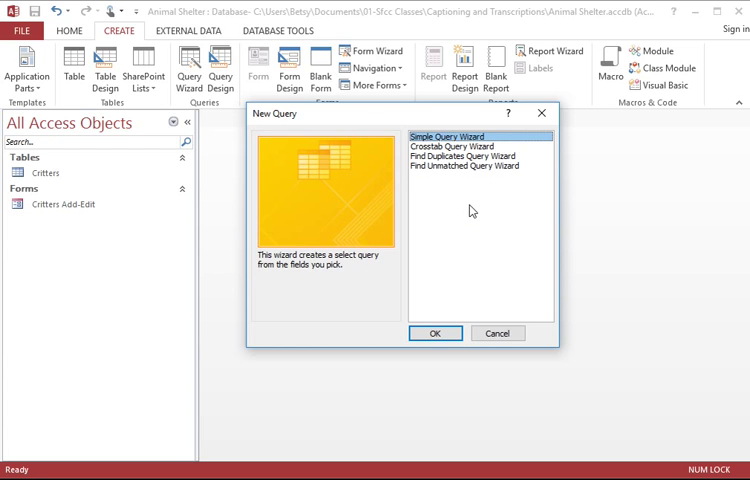
{"action": "mouse_move", "coordinate": [435, 333]}
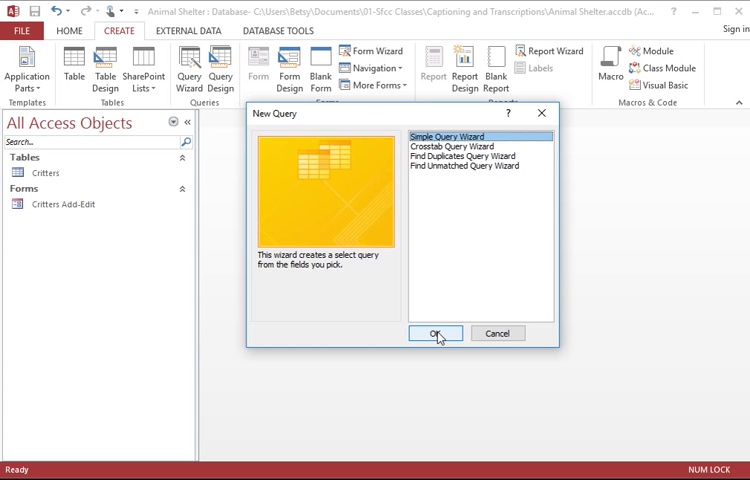
- Add Critter Name, Adoption Price and Special Diet? to a simple query, keeping Detail selected
{"action": "left_click", "coordinate": [435, 333]}
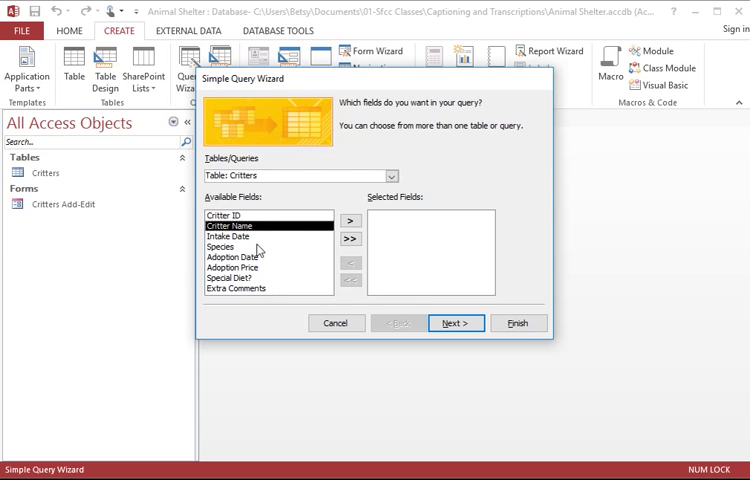
{"action": "left_click", "coordinate": [350, 220]}
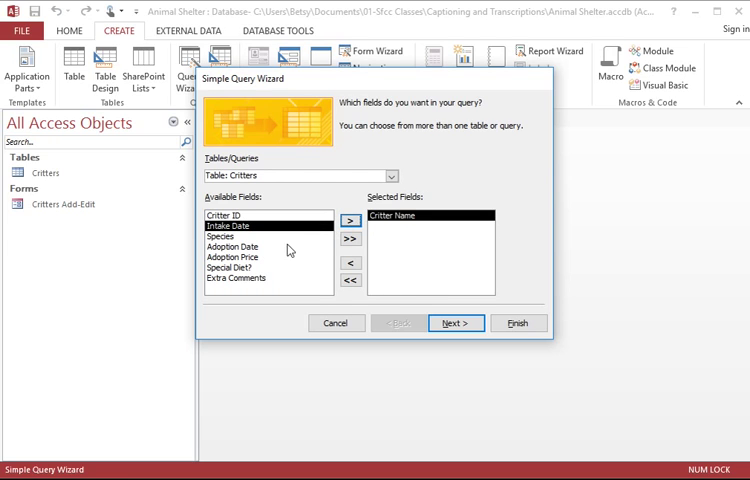
{"action": "left_click", "coordinate": [233, 257]}
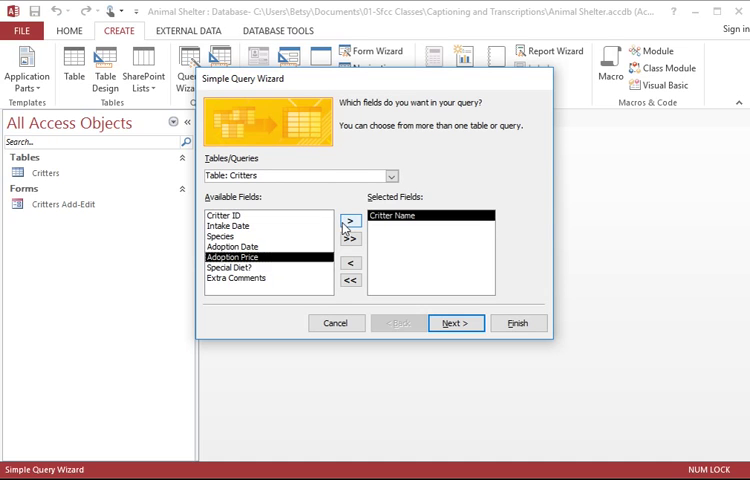
{"action": "left_click", "coordinate": [350, 221]}
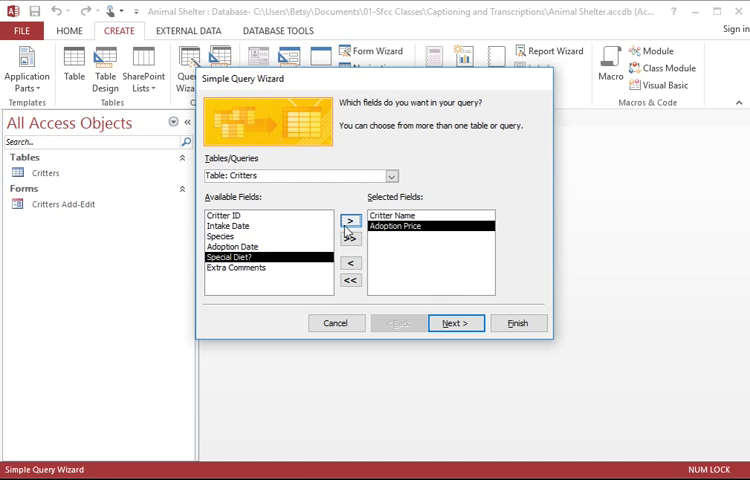
{"action": "left_click", "coordinate": [349, 220]}
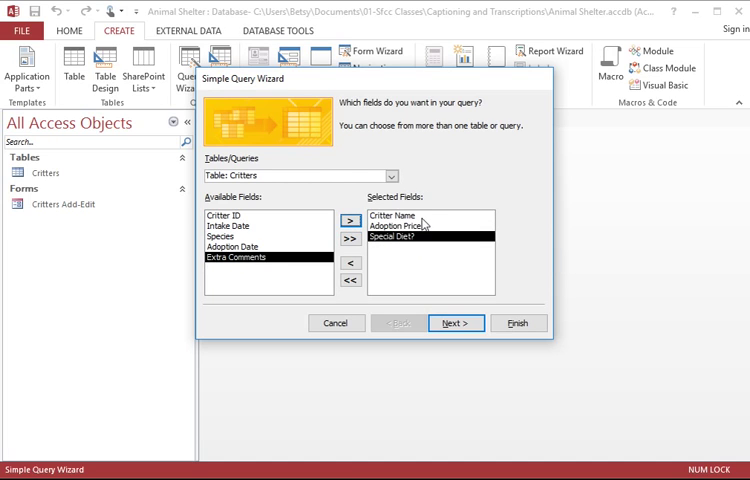
{"action": "left_click", "coordinate": [410, 226]}
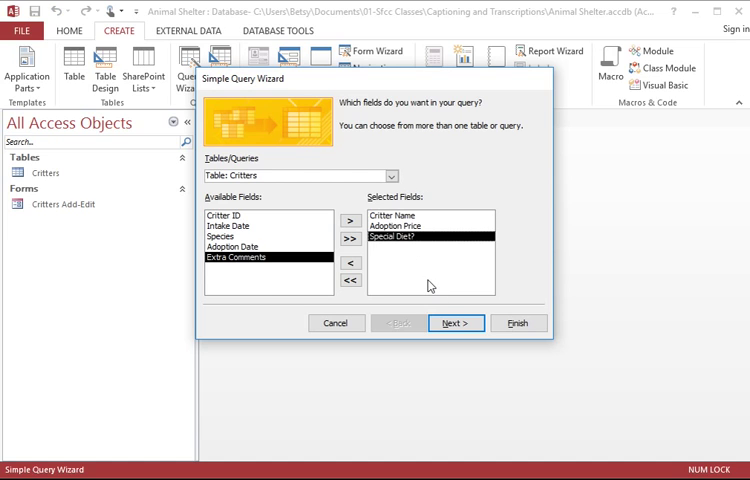
{"action": "left_click", "coordinate": [455, 322]}
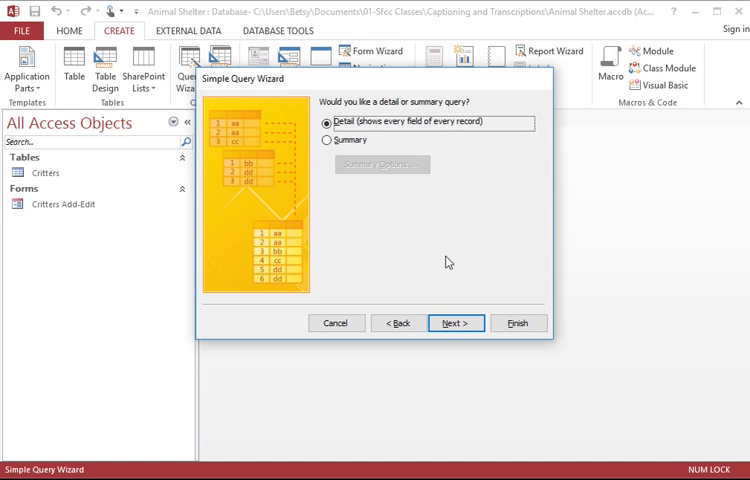
{"action": "mouse_move", "coordinate": [443, 236]}
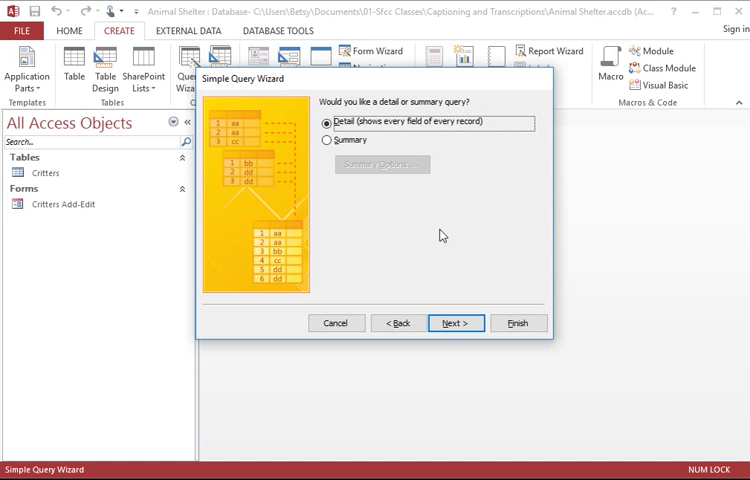
{"action": "mouse_move", "coordinate": [326, 140]}
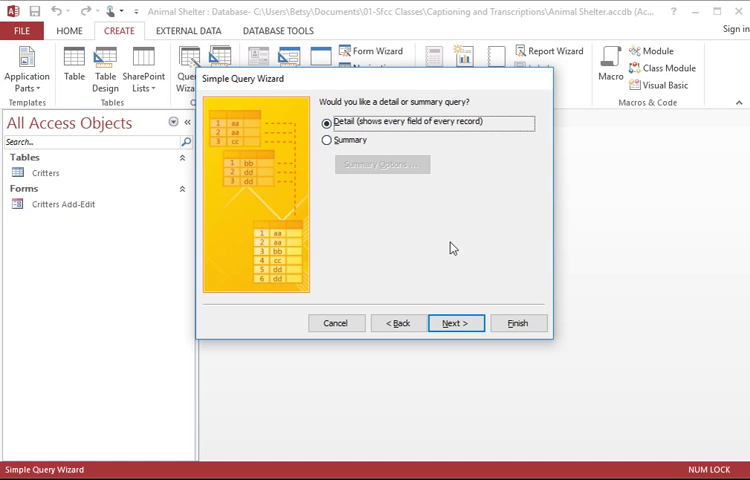
{"action": "mouse_move", "coordinate": [453, 133]}
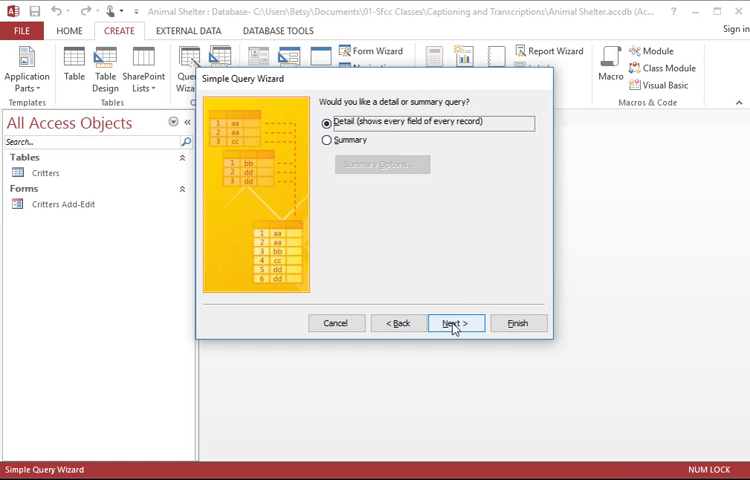
- Accept the detail query and advance to the query title page
{"action": "left_click", "coordinate": [454, 323]}
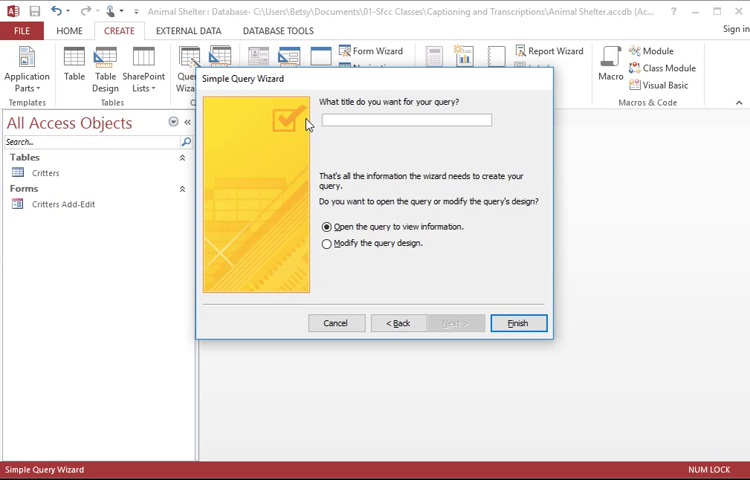
- Title the query 'Names with price and special diet' and finish to open it
{"action": "left_click", "coordinate": [406, 119]}
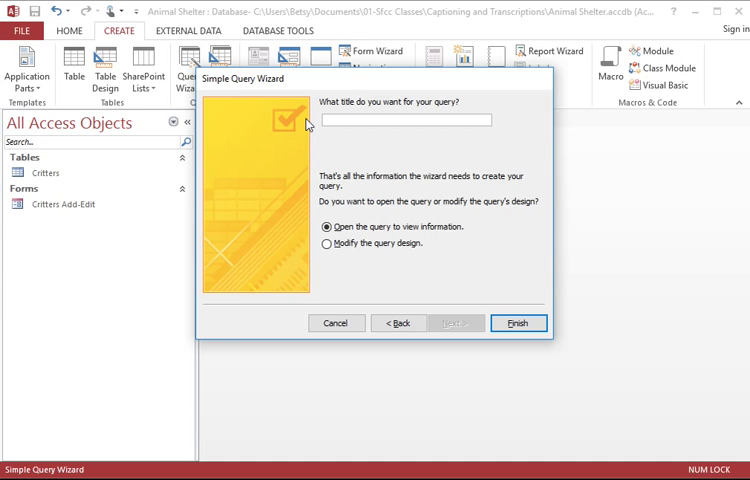
{"action": "type", "text": "Names with"}
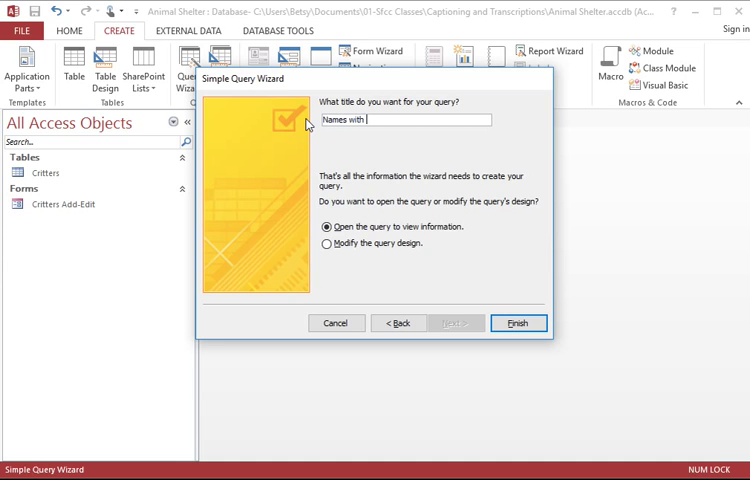
{"action": "type", "text": "price and"}
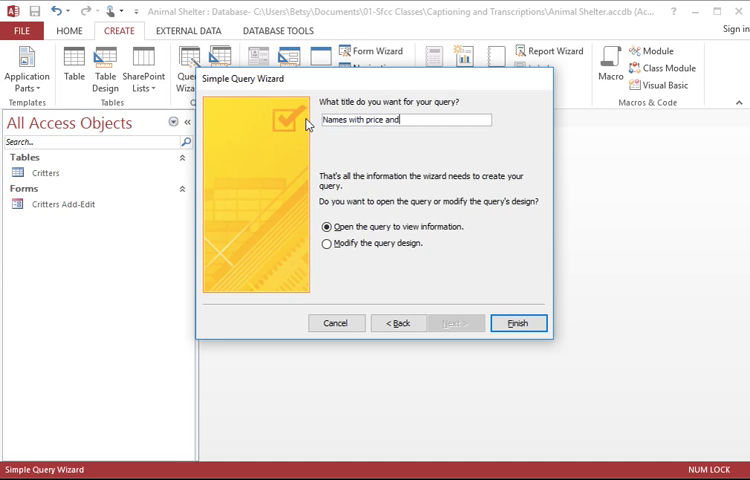
{"action": "type", "text": "special diet"}
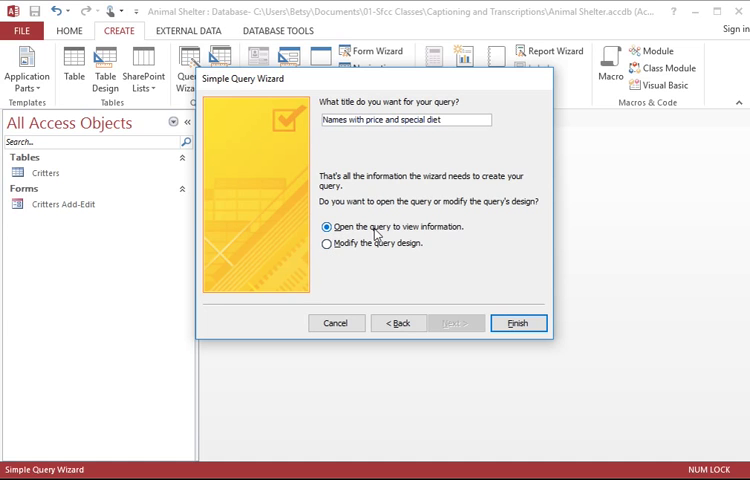
{"action": "mouse_move", "coordinate": [344, 257]}
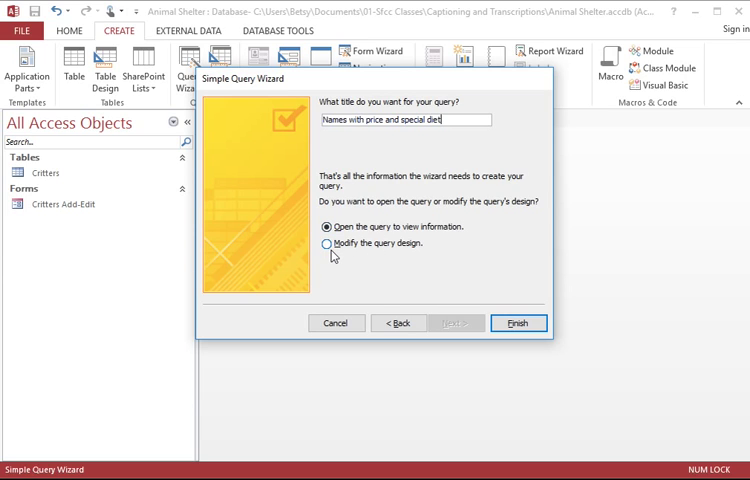
{"action": "mouse_move", "coordinate": [418, 248]}
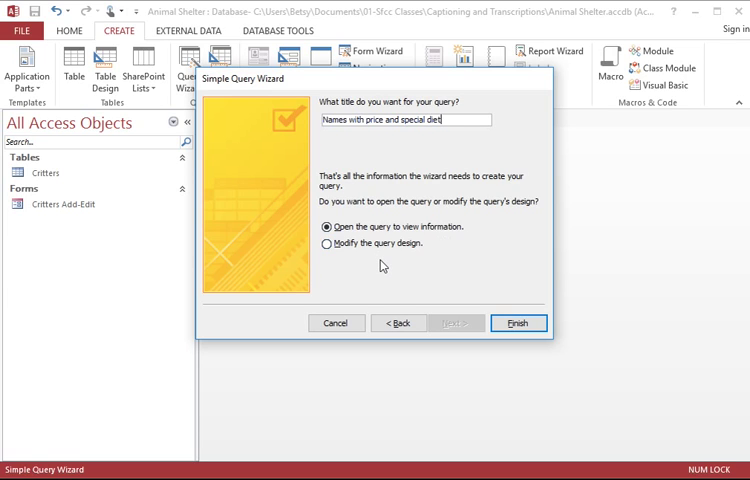
{"action": "mouse_move", "coordinate": [402, 272]}
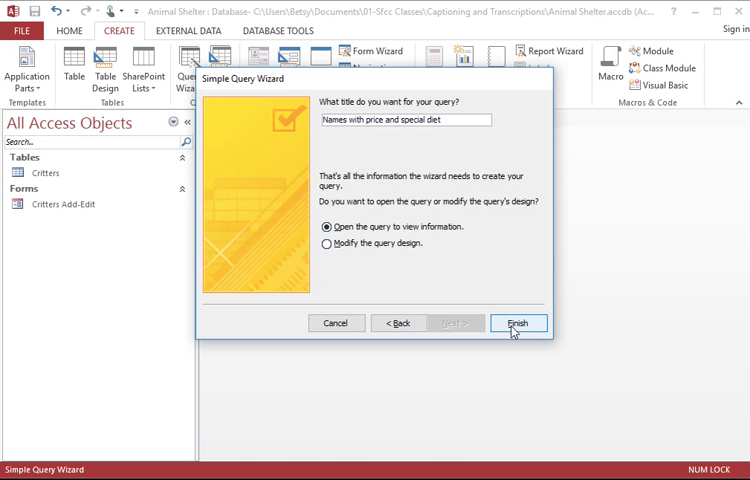
{"action": "left_click", "coordinate": [518, 323]}
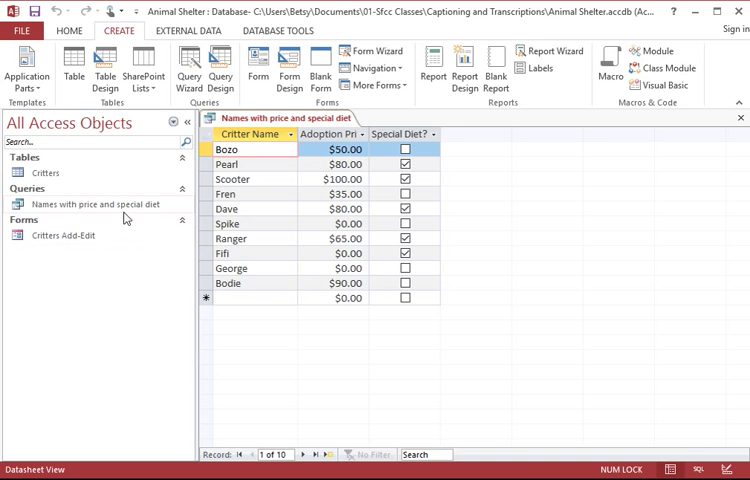
- Select the new query in the Navigation Pane and close its datasheet
{"action": "left_click", "coordinate": [91, 204]}
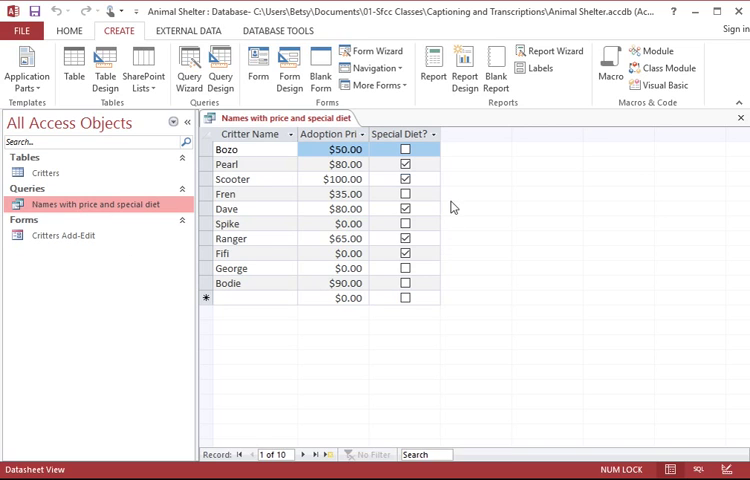
{"action": "left_click", "coordinate": [405, 149]}
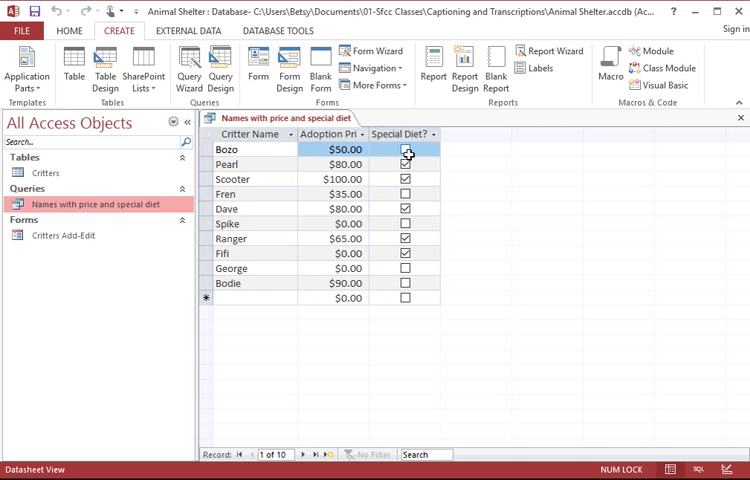
{"action": "left_click", "coordinate": [405, 149]}
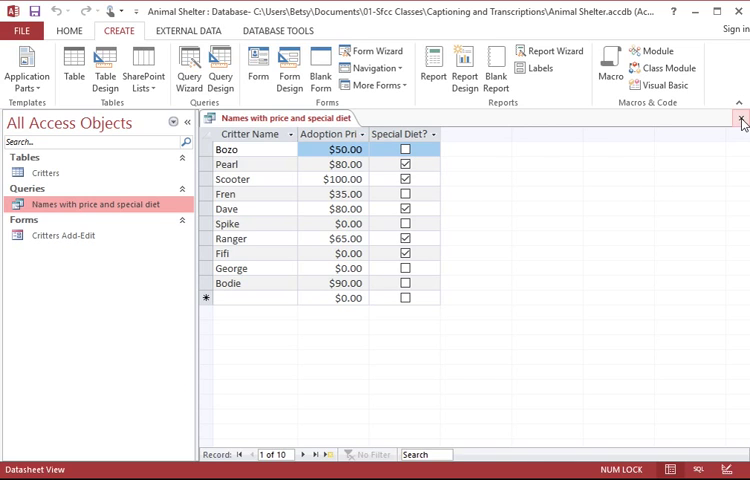
{"action": "left_click", "coordinate": [740, 122]}
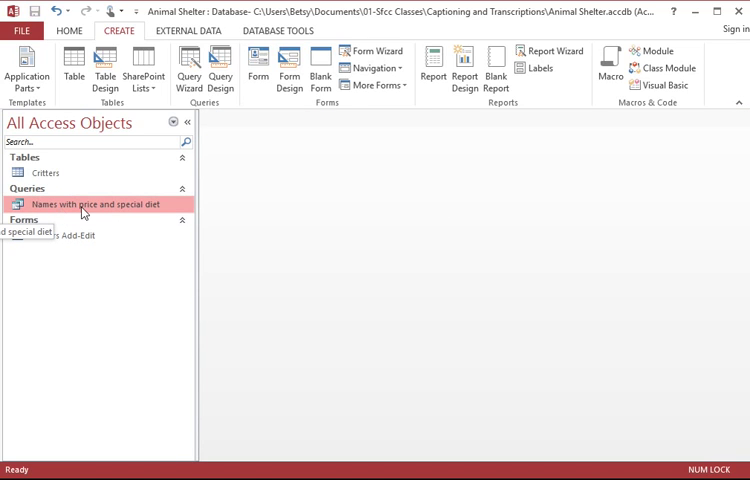
{"action": "mouse_move", "coordinate": [122, 215]}
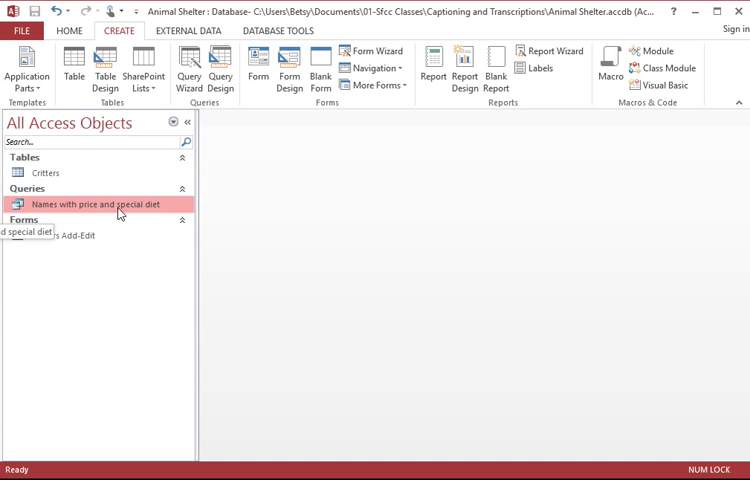
{"action": "double_click", "coordinate": [92, 204]}
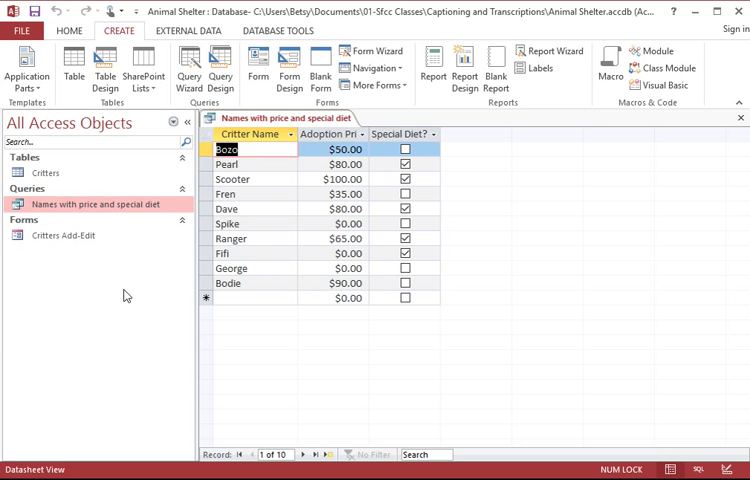
{"action": "mouse_move", "coordinate": [320, 183]}
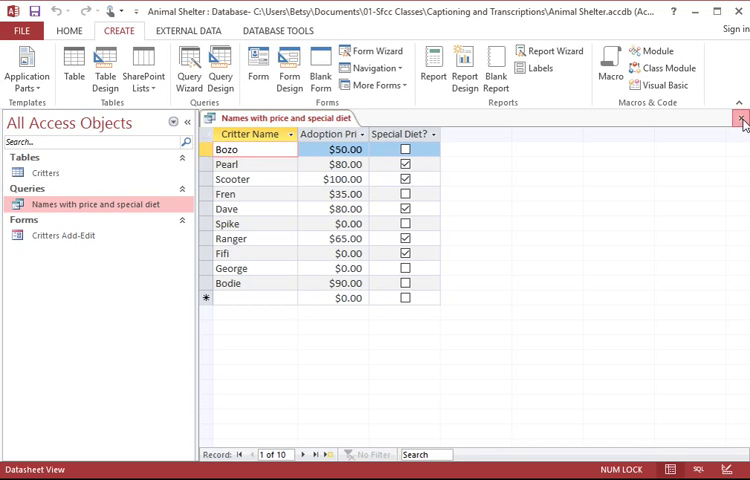
{"action": "left_click", "coordinate": [738, 123]}
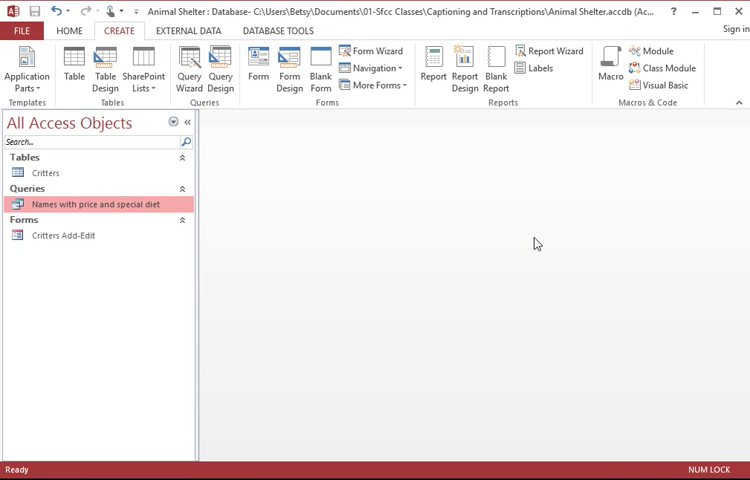